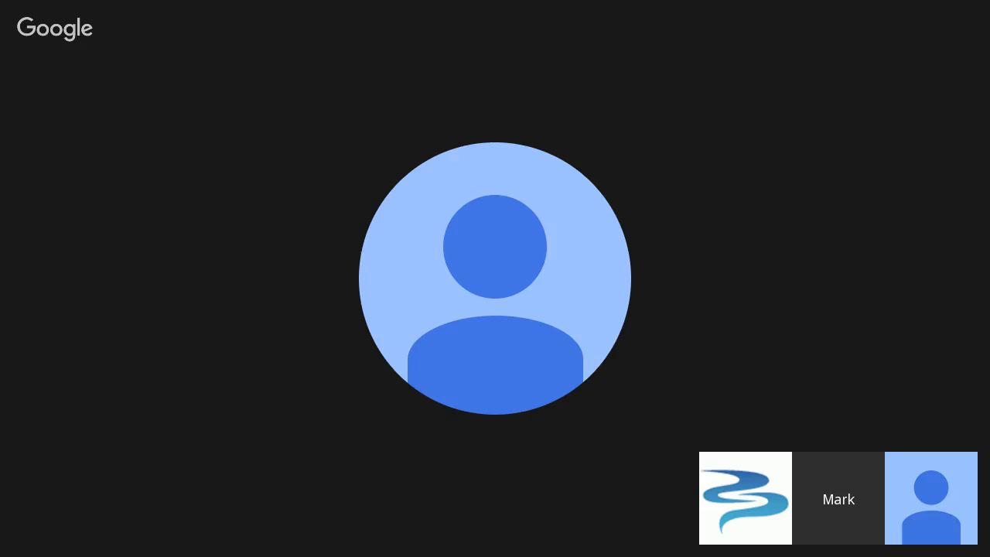
Pin the blue swirl logo participant's thumbnail so it becomes the featured speaker.
click(745, 498)
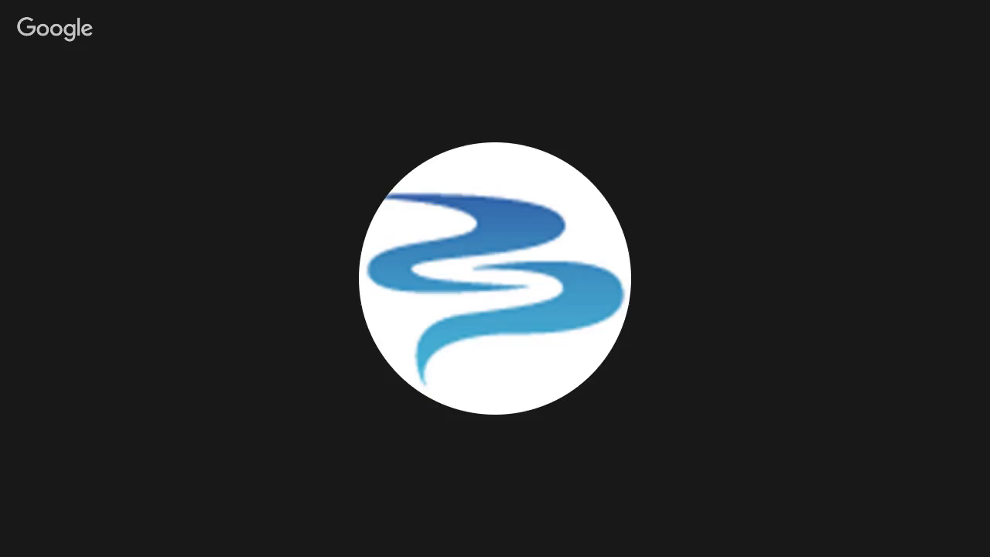